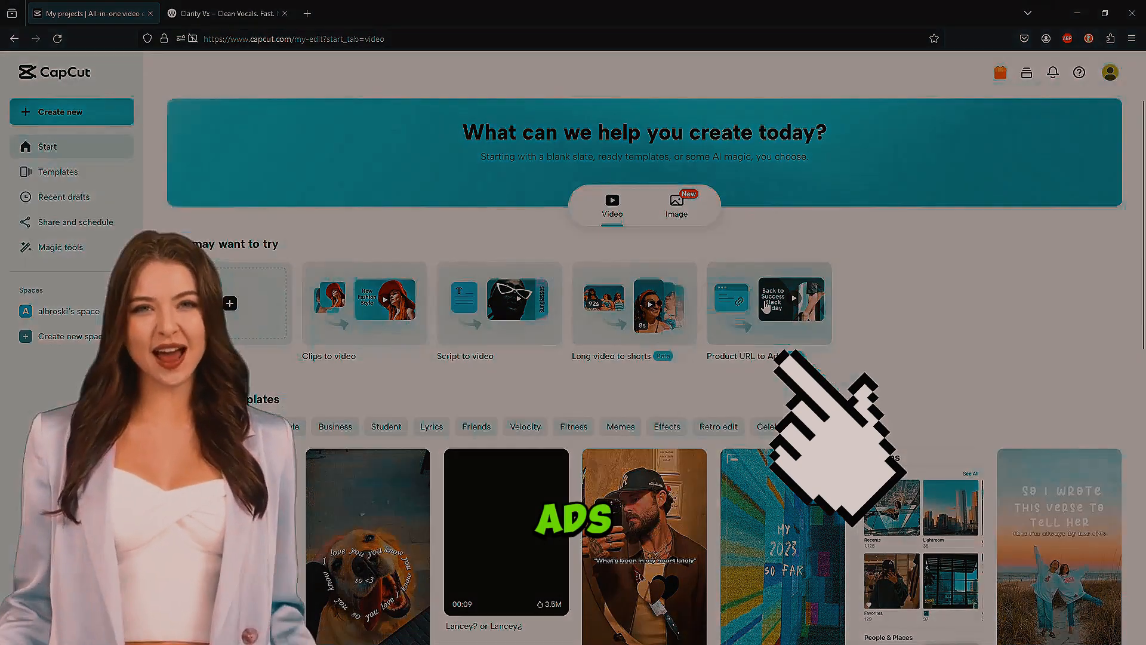
Step: Start the Product URL to Ads tool and focus its empty product link field
click(769, 304)
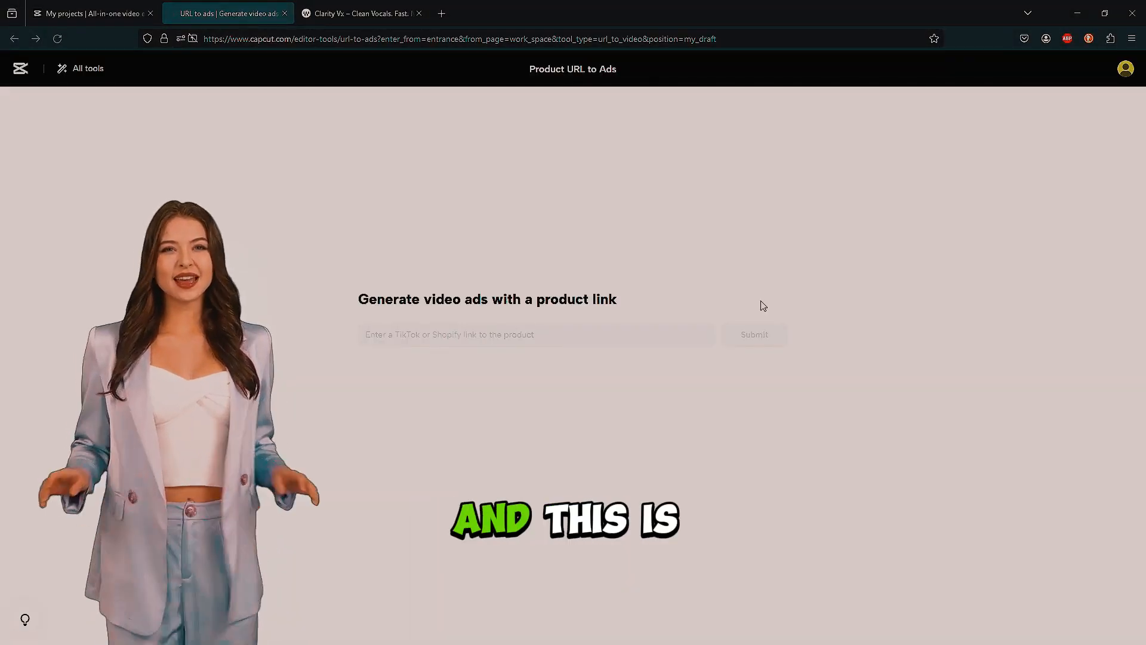
click(537, 335)
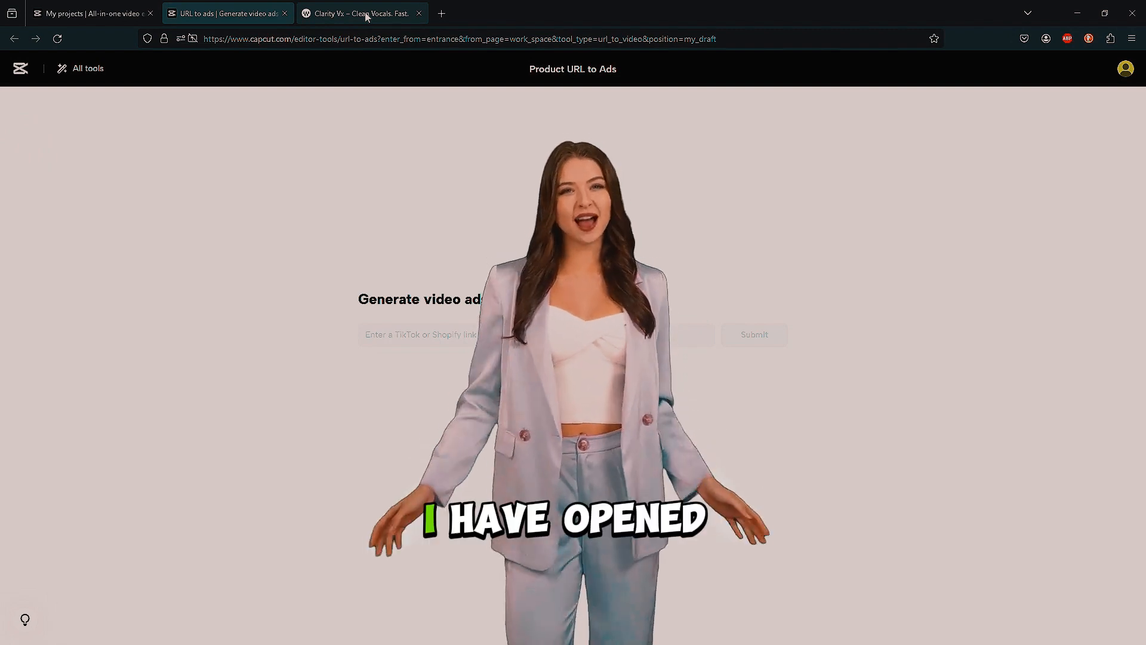
Step: In the Waves tab, go back to the plugins list and browse down to Silk Vocal's page
click(361, 13)
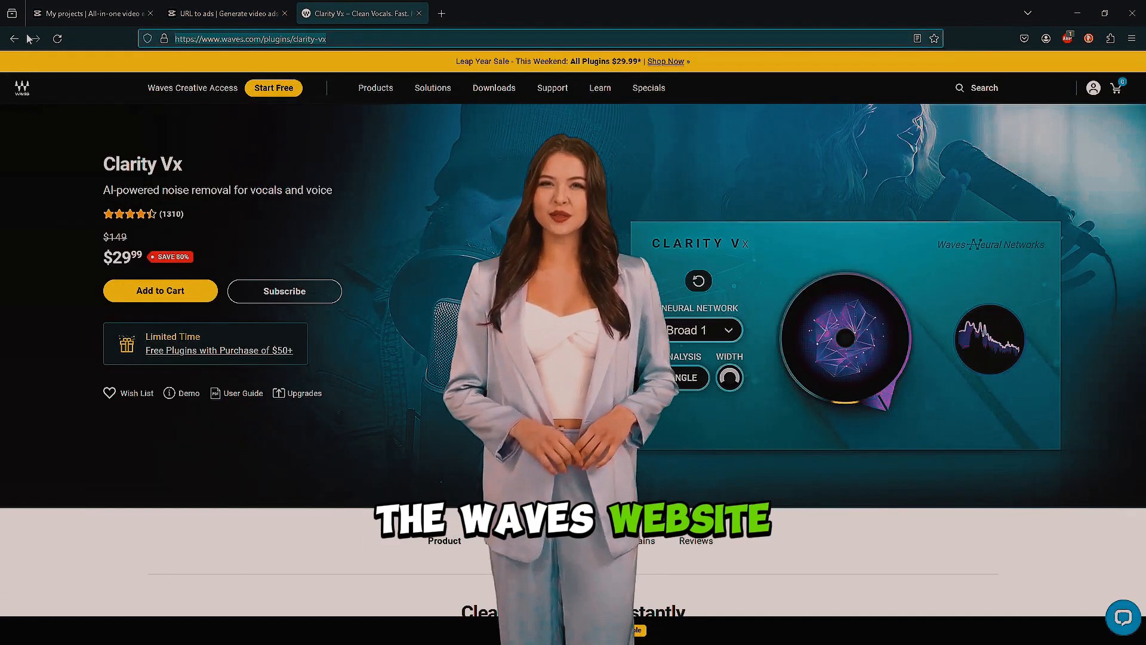
click(13, 38)
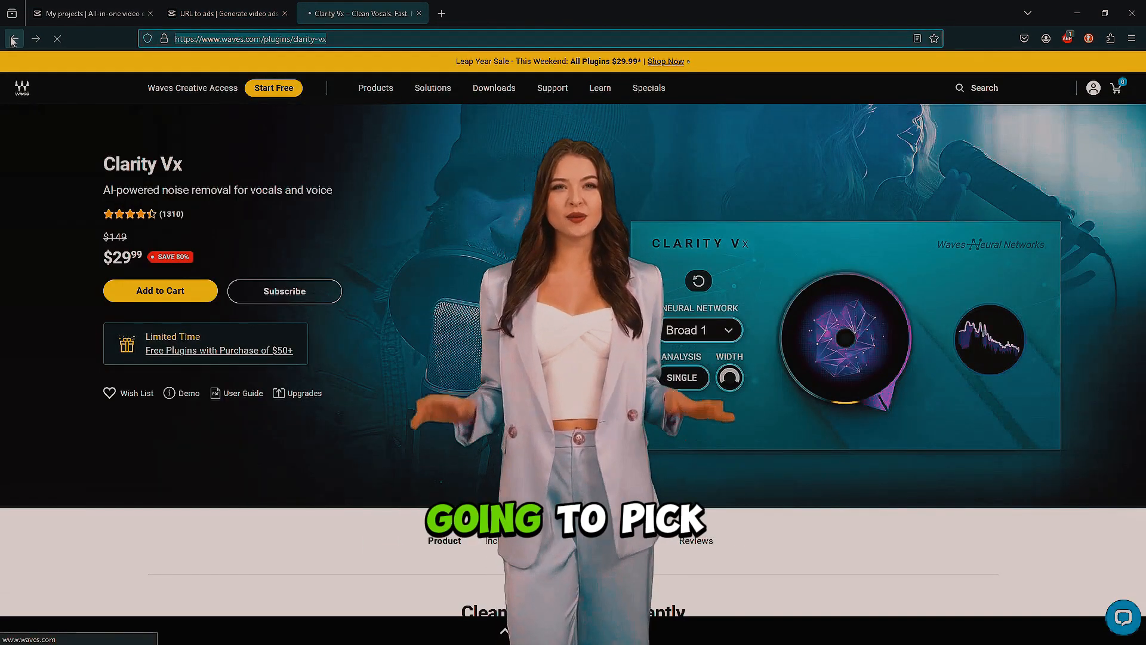
click(13, 38)
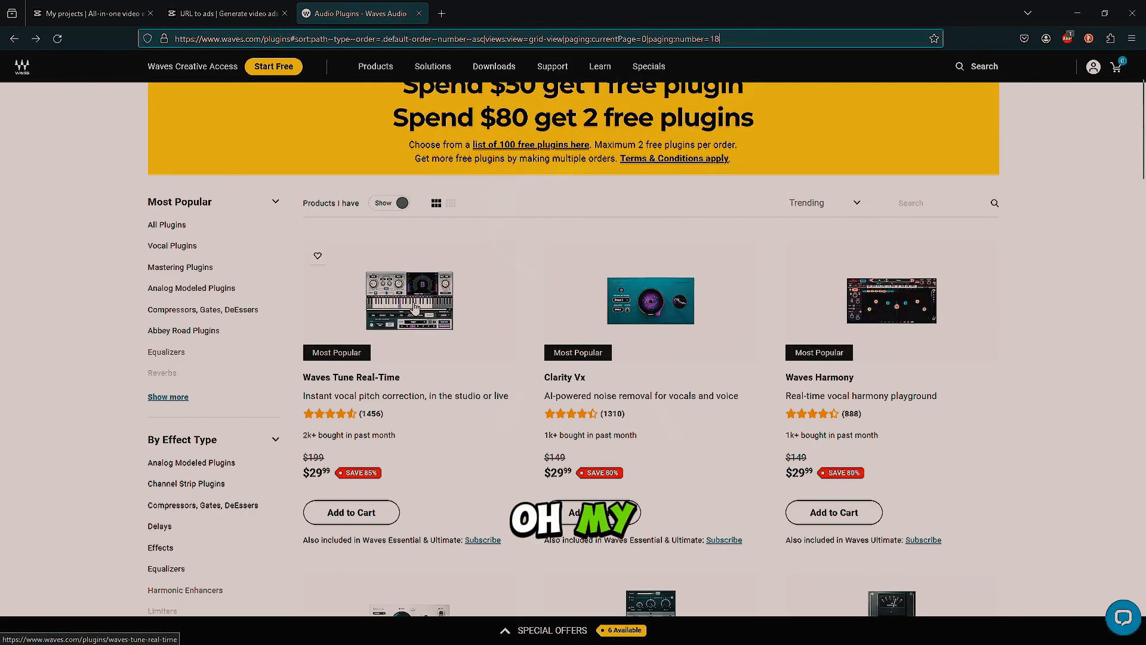
scroll(down, 3)
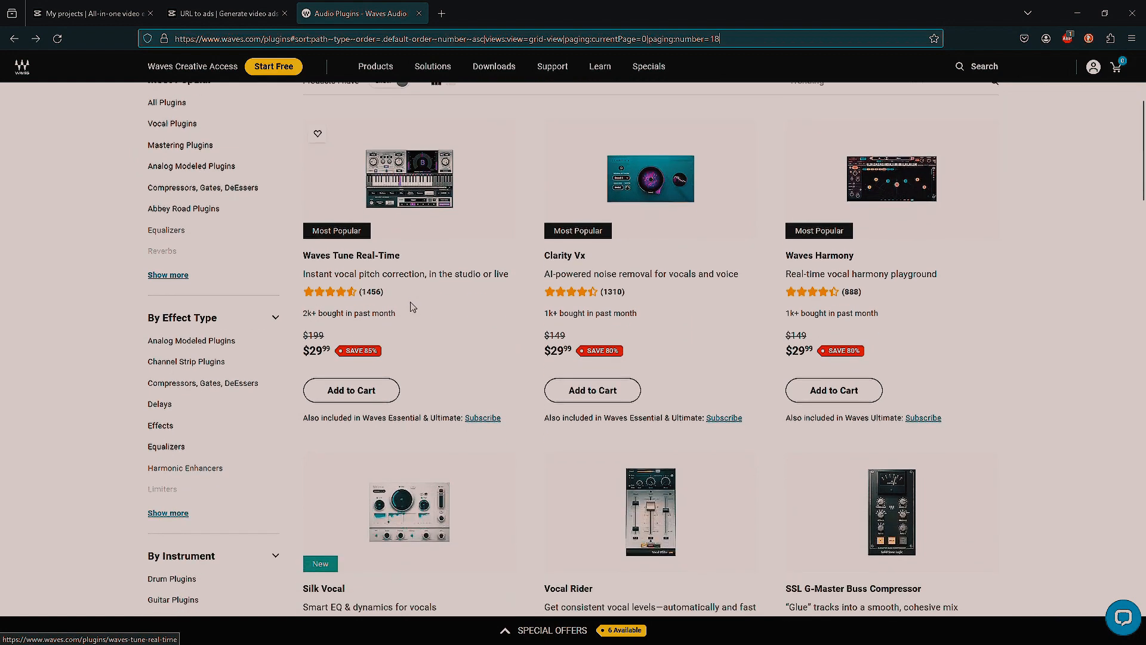
scroll(down, 3)
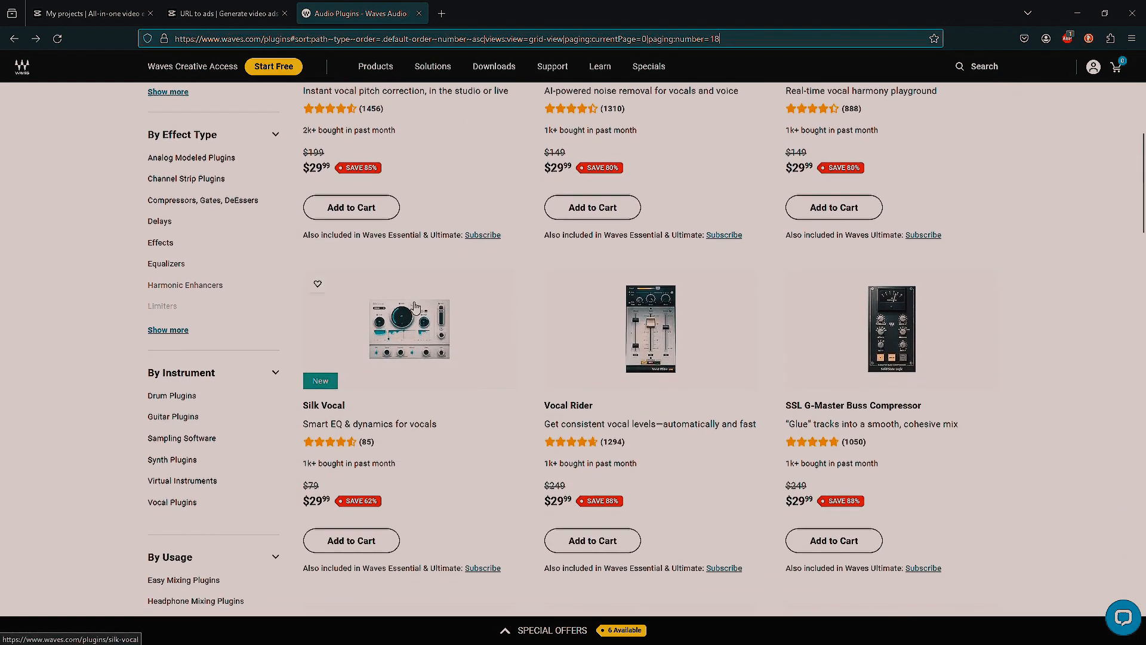
mouse_move(417, 301)
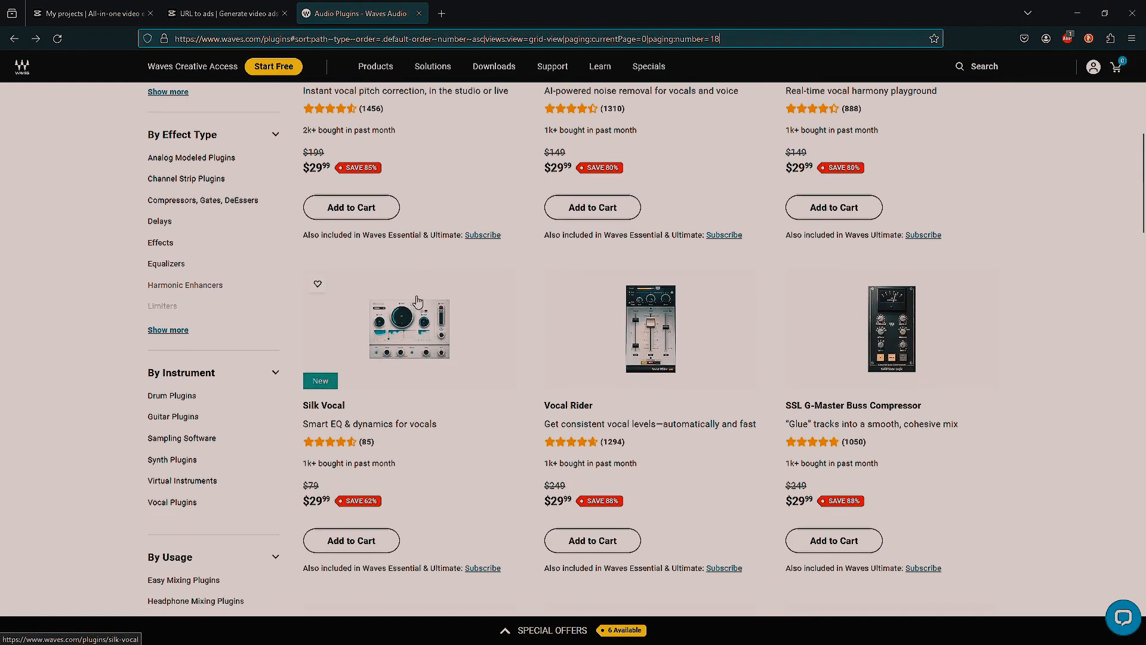
mouse_move(406, 293)
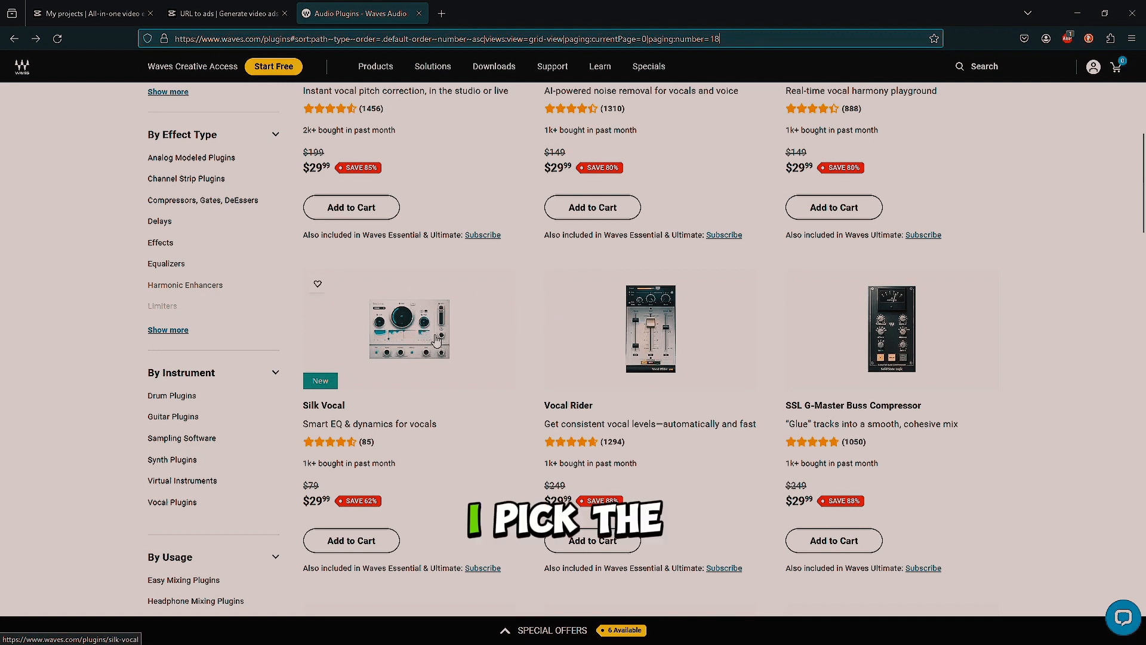
click(408, 328)
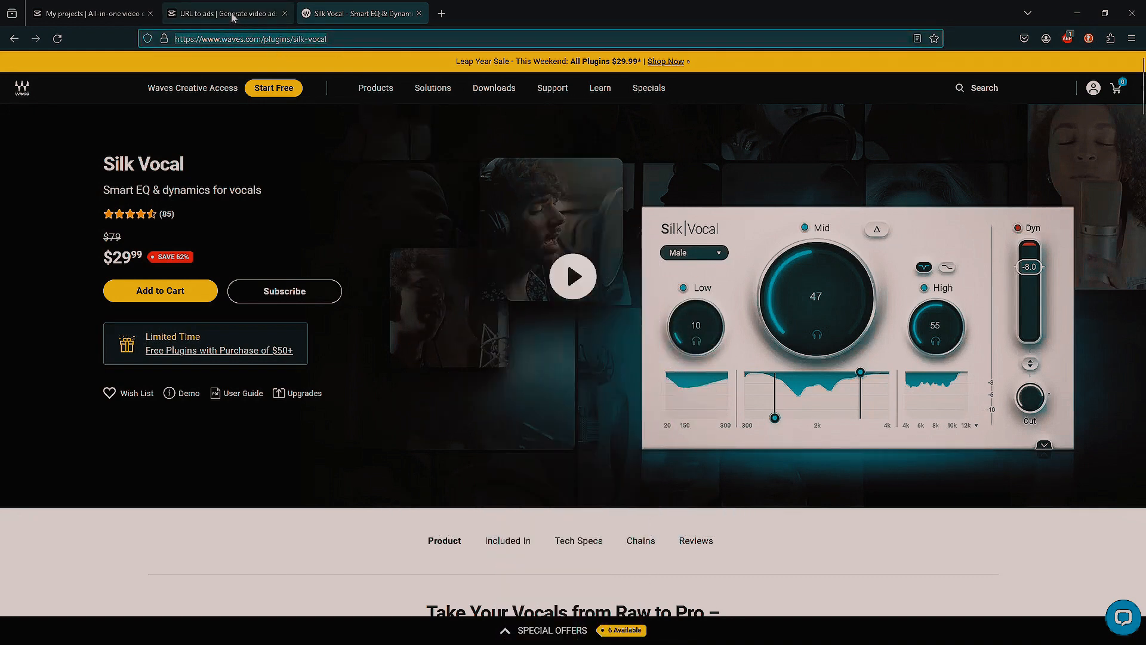
click(226, 13)
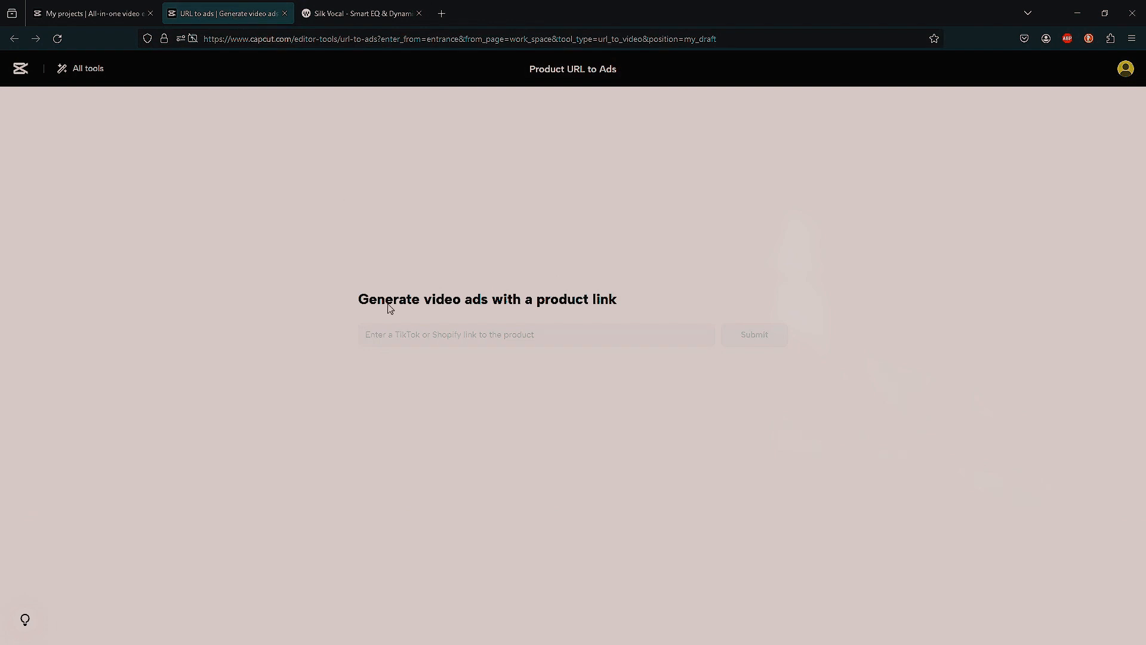
click(535, 334)
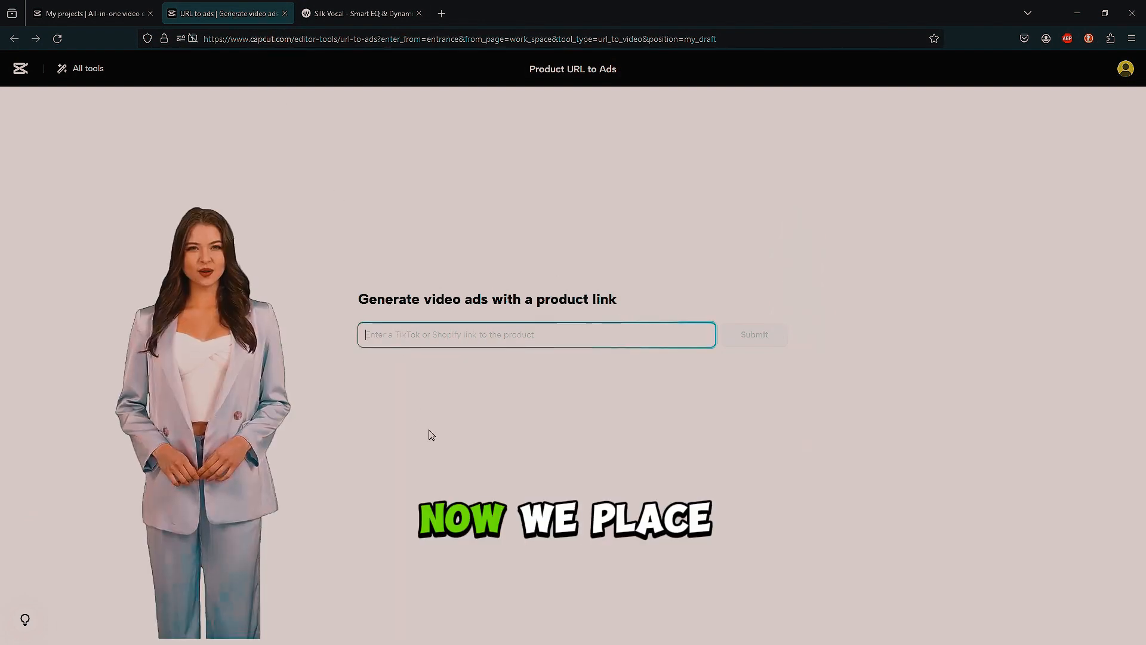
text(https://www.waves.com/plugins/silk-vocal)
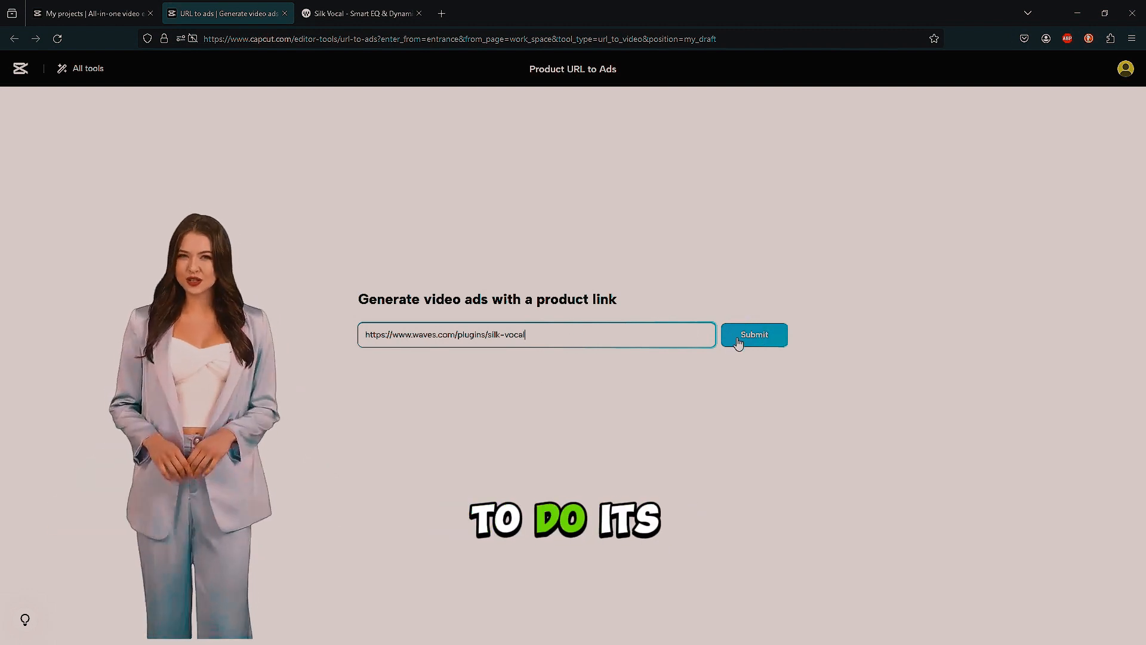
click(754, 335)
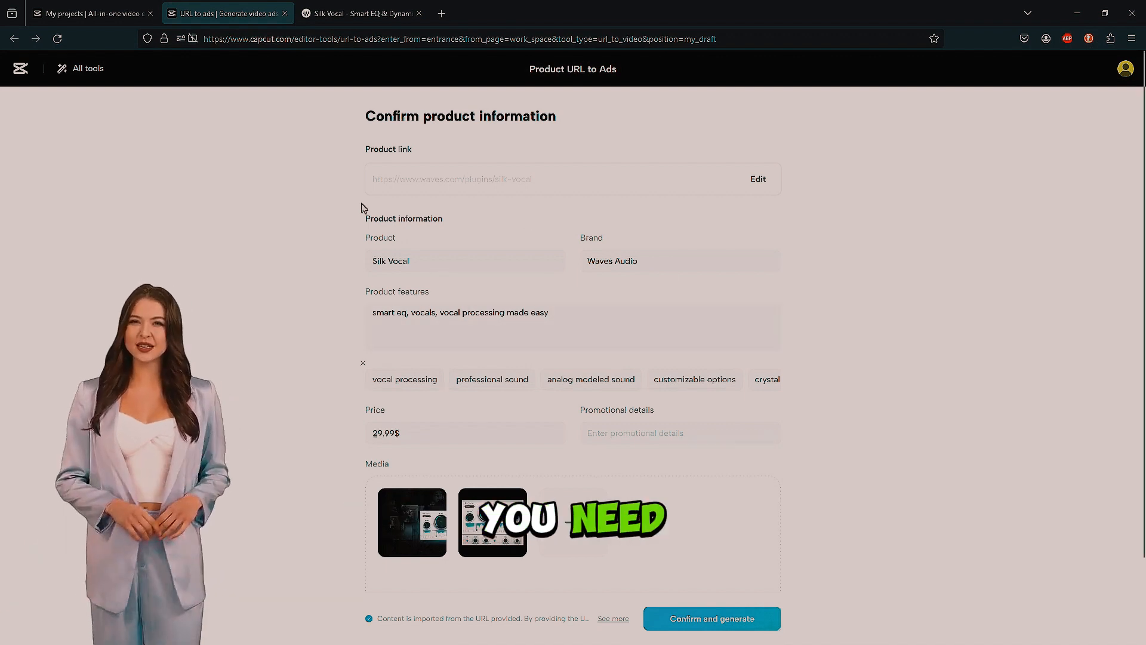
Step: Confirm the extracted Silk Vocal product information to reach the ad Settings dialog
click(465, 261)
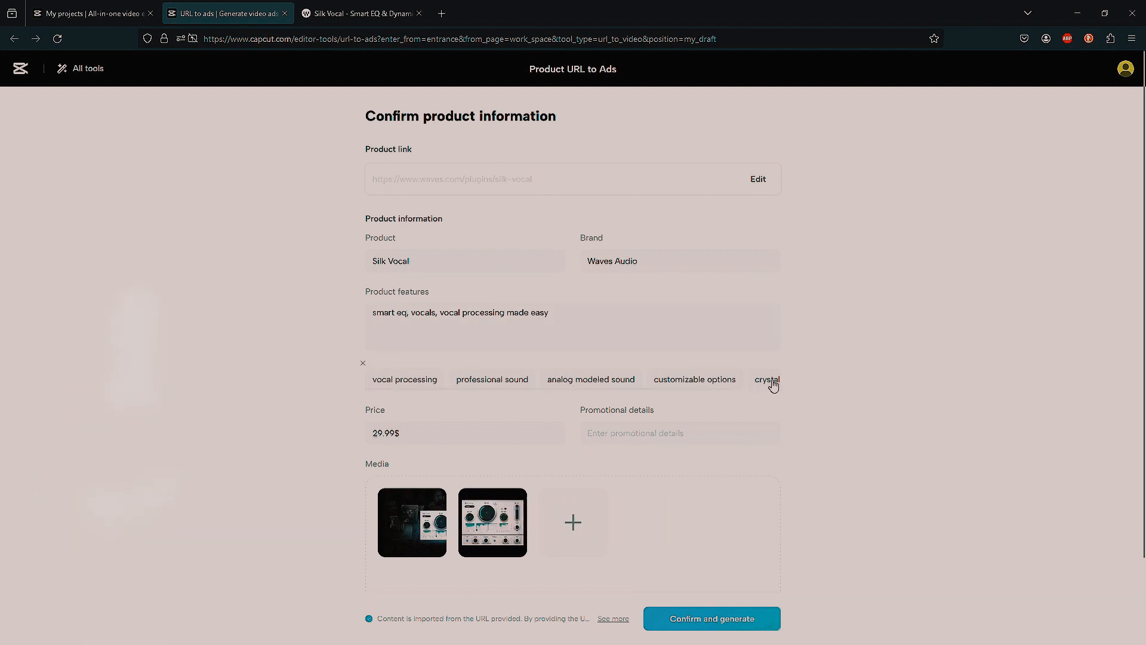
scroll(down, 3)
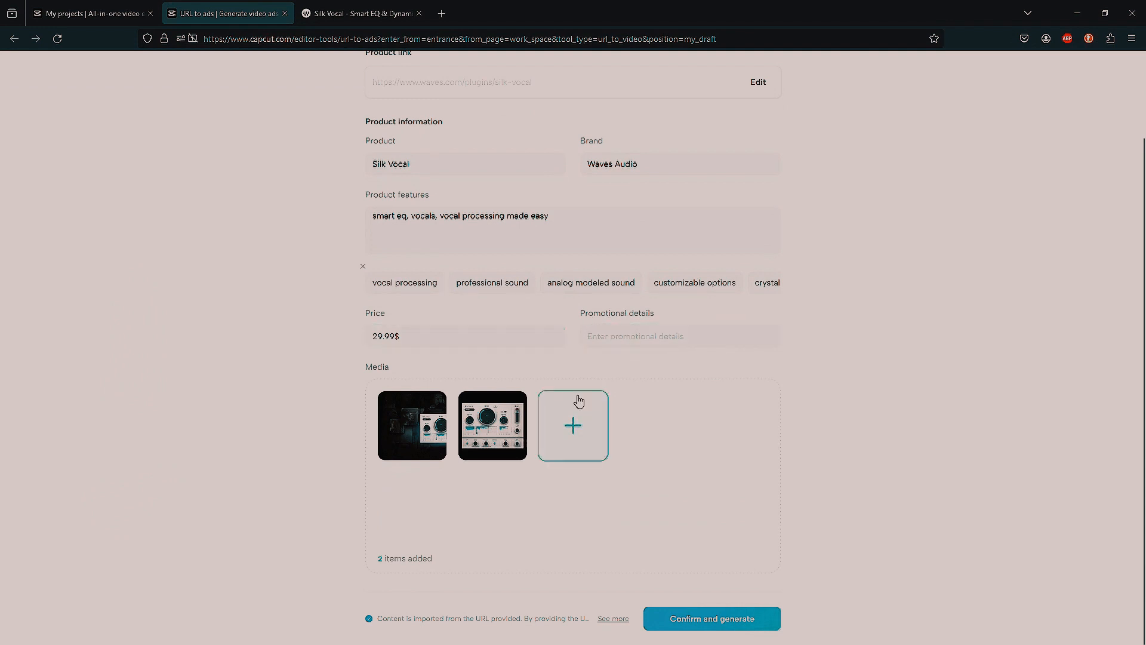
click(711, 619)
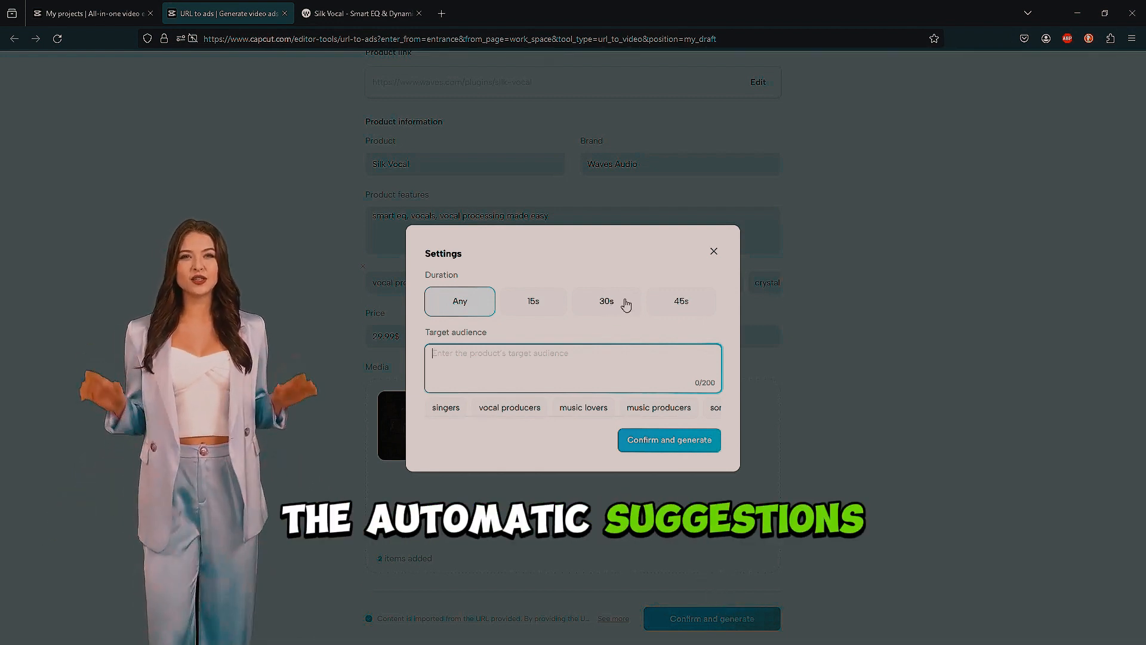
Step: Set a 30s duration with music producers as the target audience
click(606, 301)
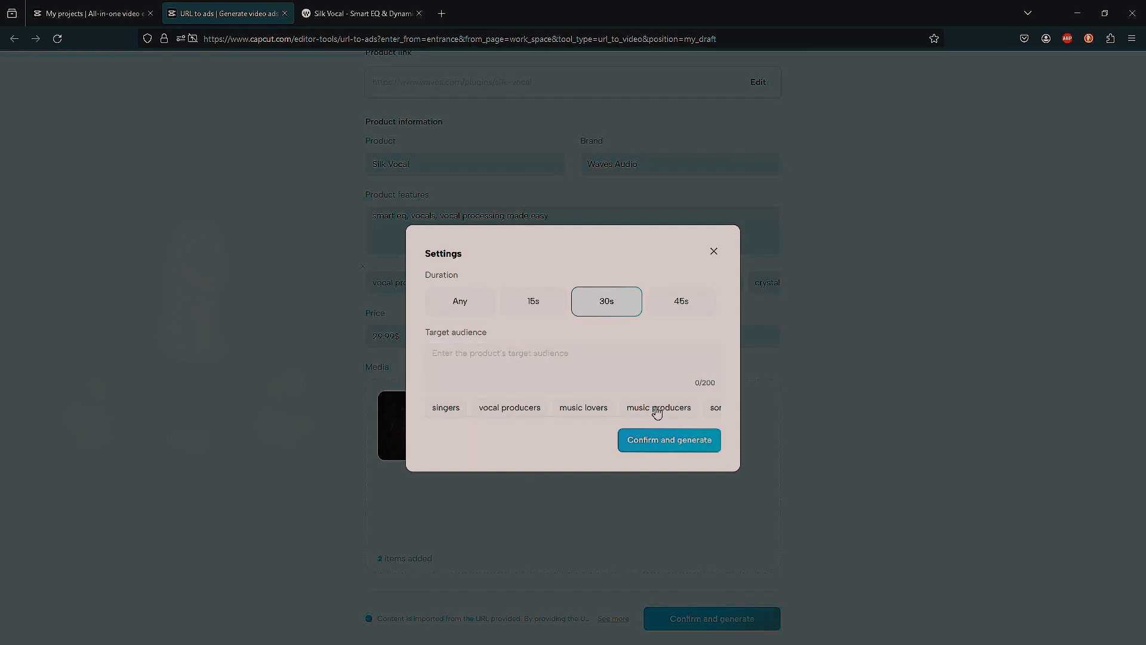
click(669, 440)
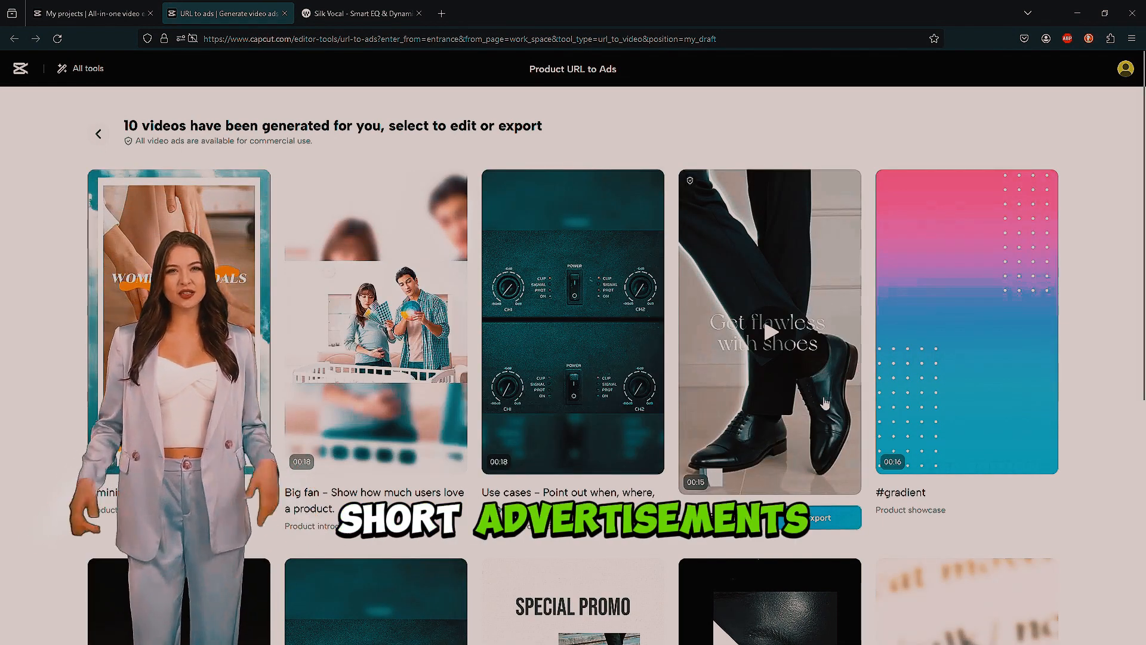
scroll(down, 3)
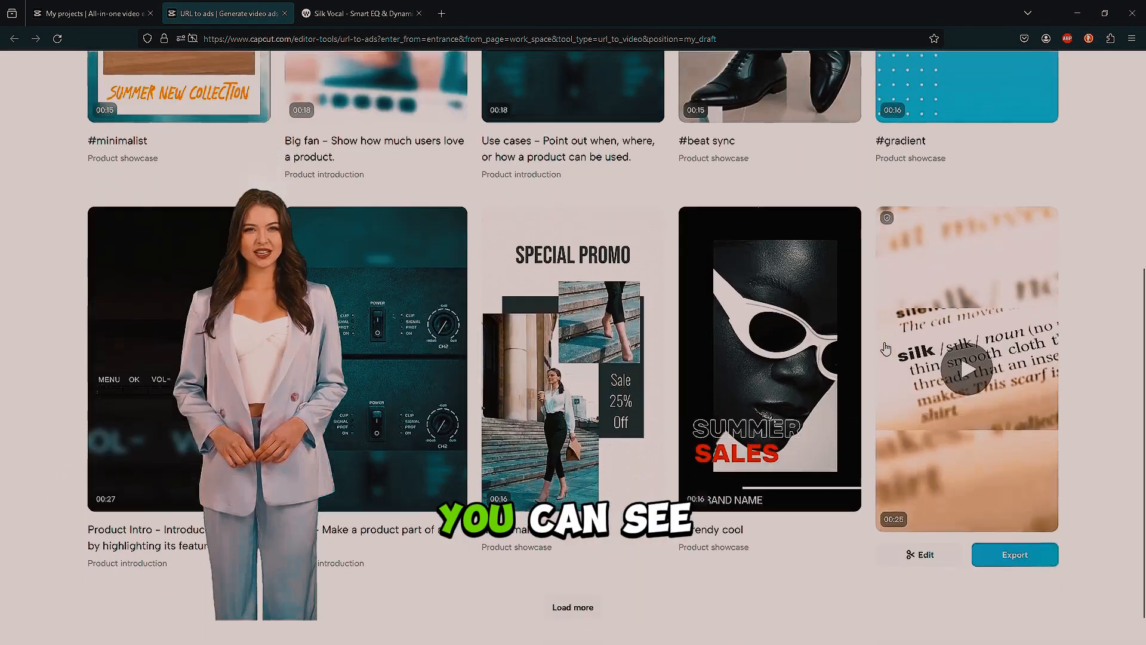
scroll(down, 3)
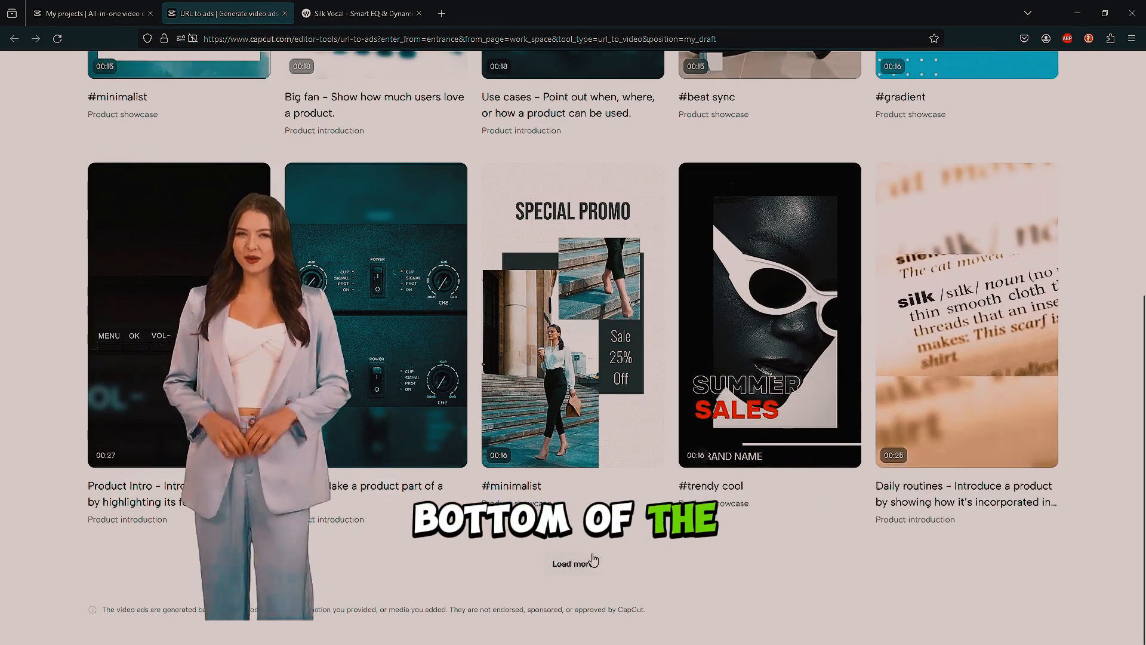
scroll(up, 3)
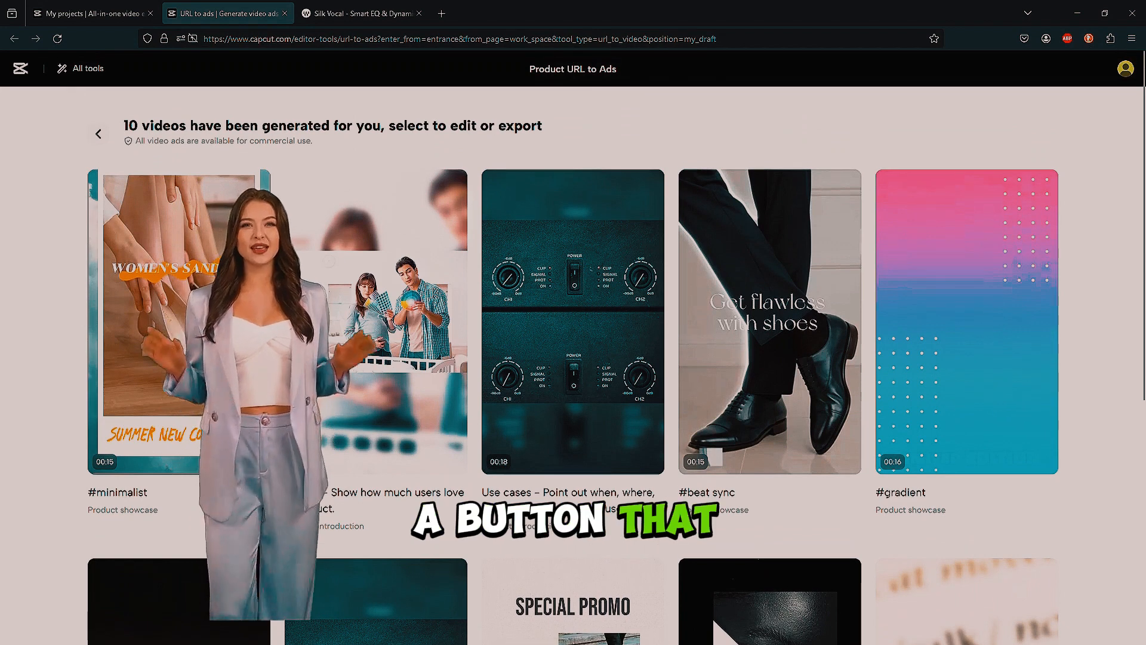
click(572, 321)
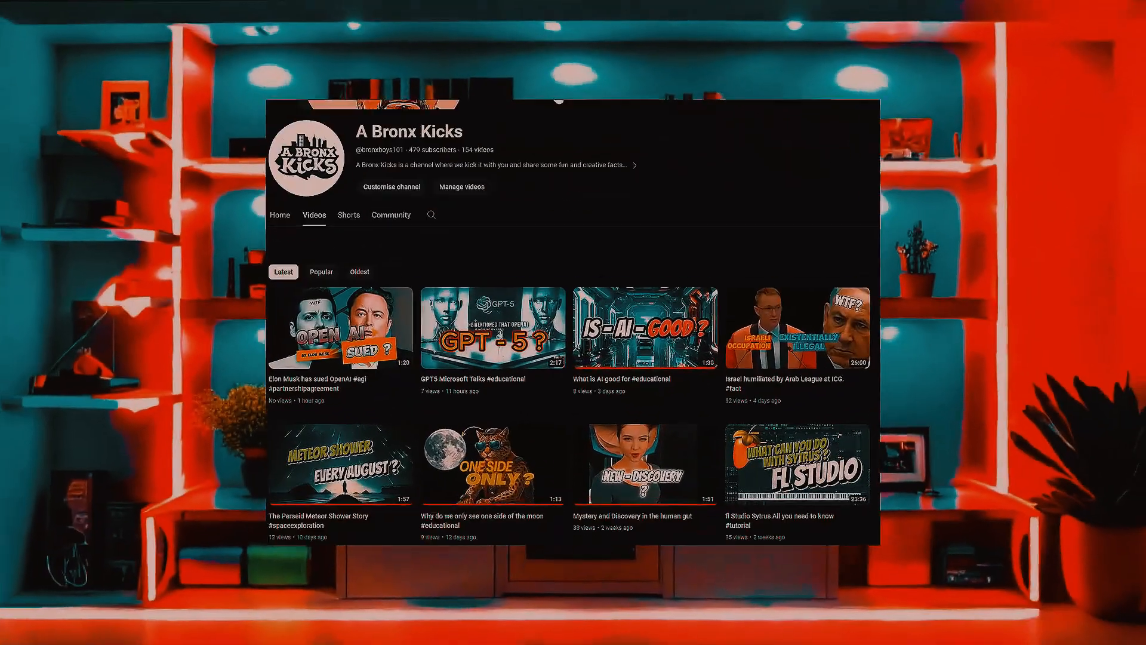
Step: Browse further down the channel's Shorts, then close the ad preview back in CapCut
scroll(down, 3)
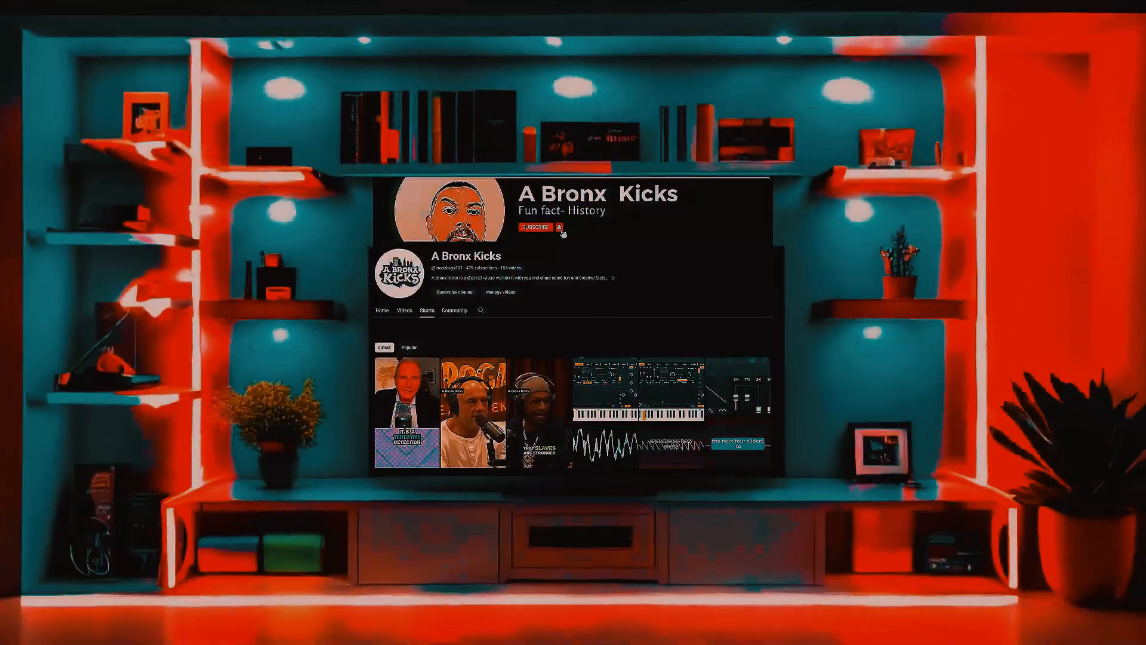
scroll(down, 3)
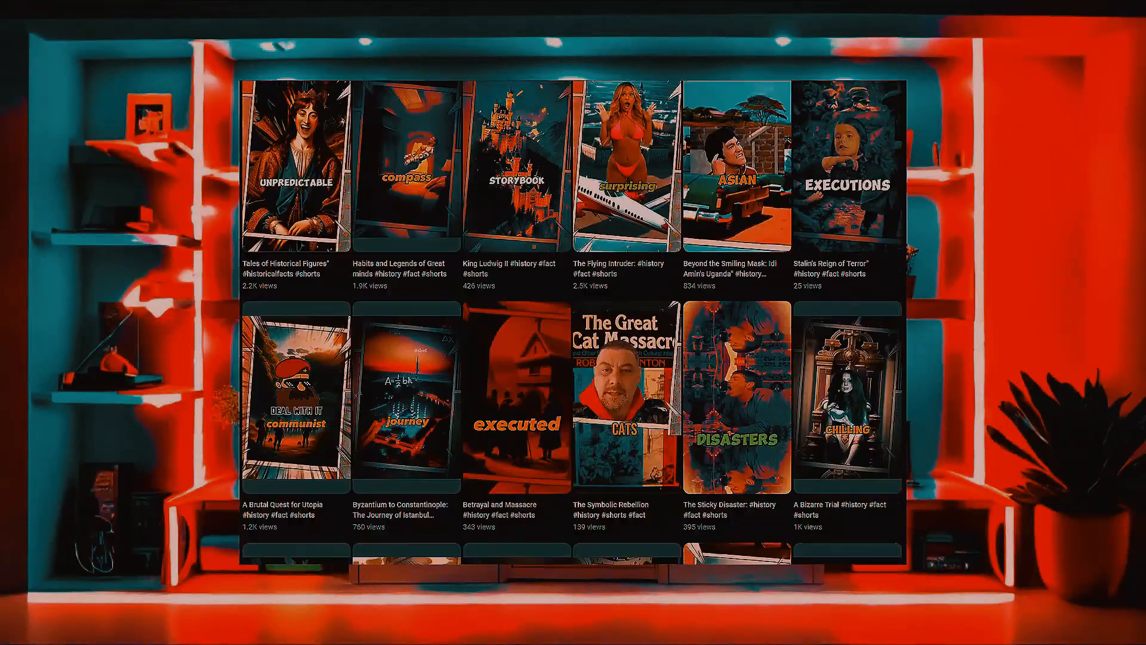
scroll(down, 3)
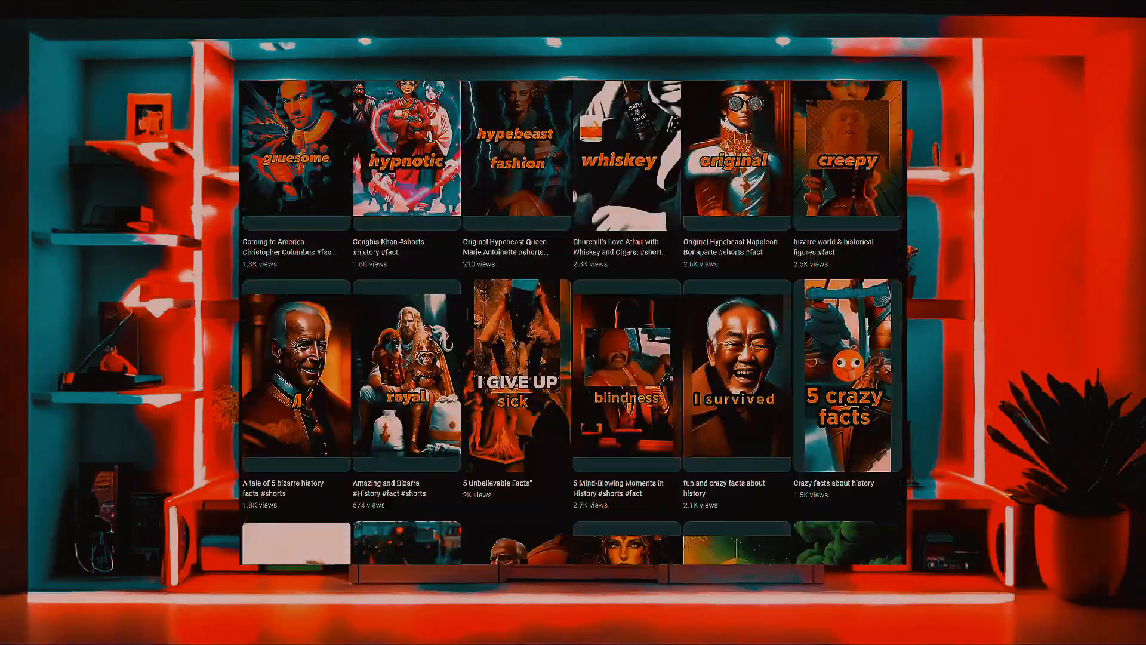
scroll(down, 3)
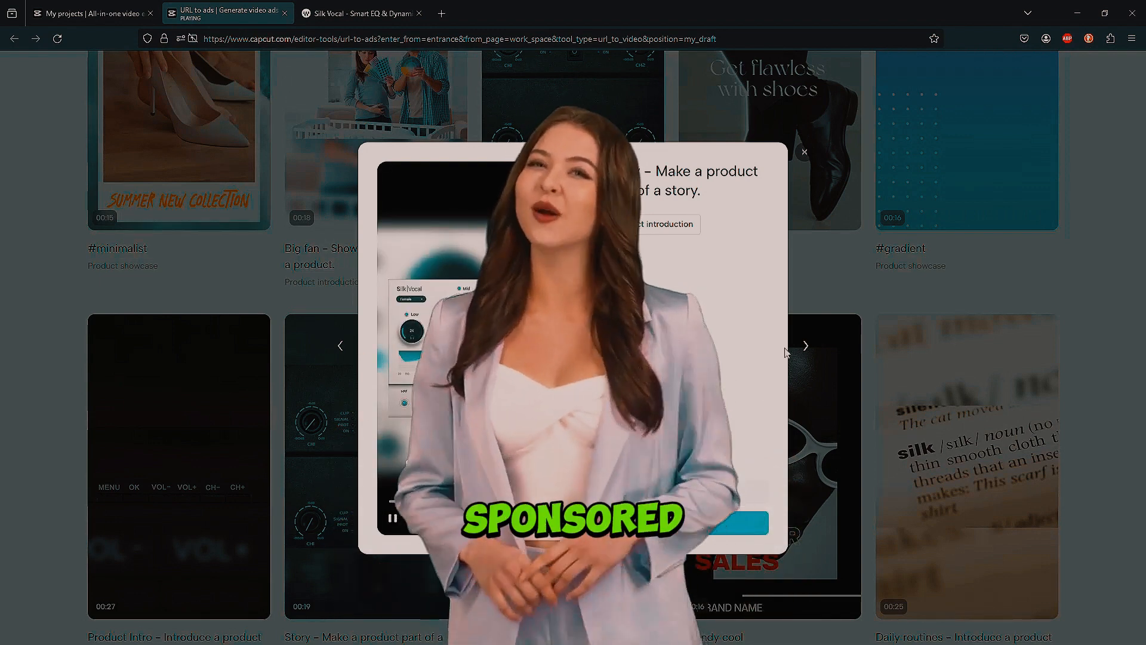
click(803, 151)
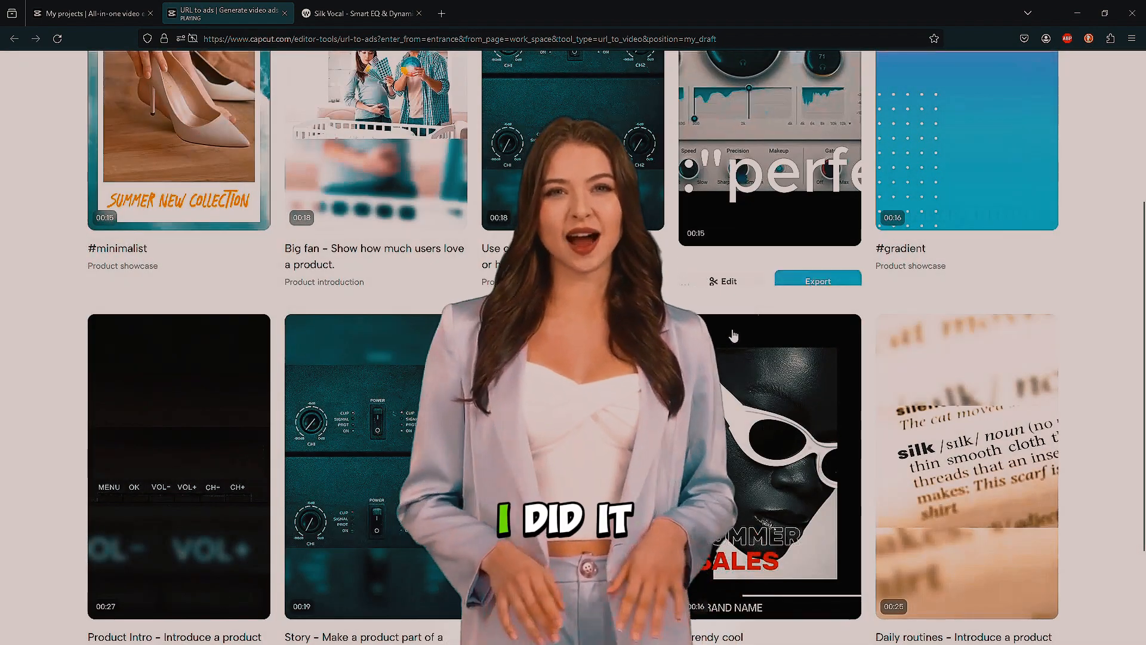